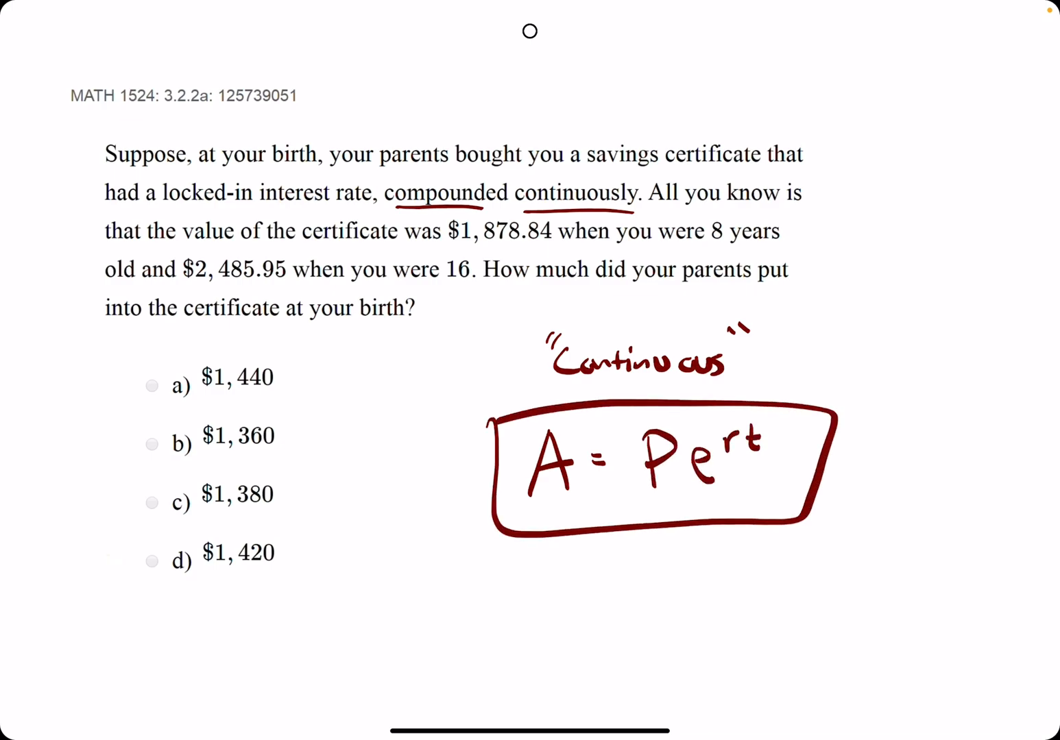
Step: Underline the given values, write ① 2485.95 = Pe^r(16), and start equation ② below
{"action": "scroll", "scroll_direction": "up", "scroll_amount": 3}
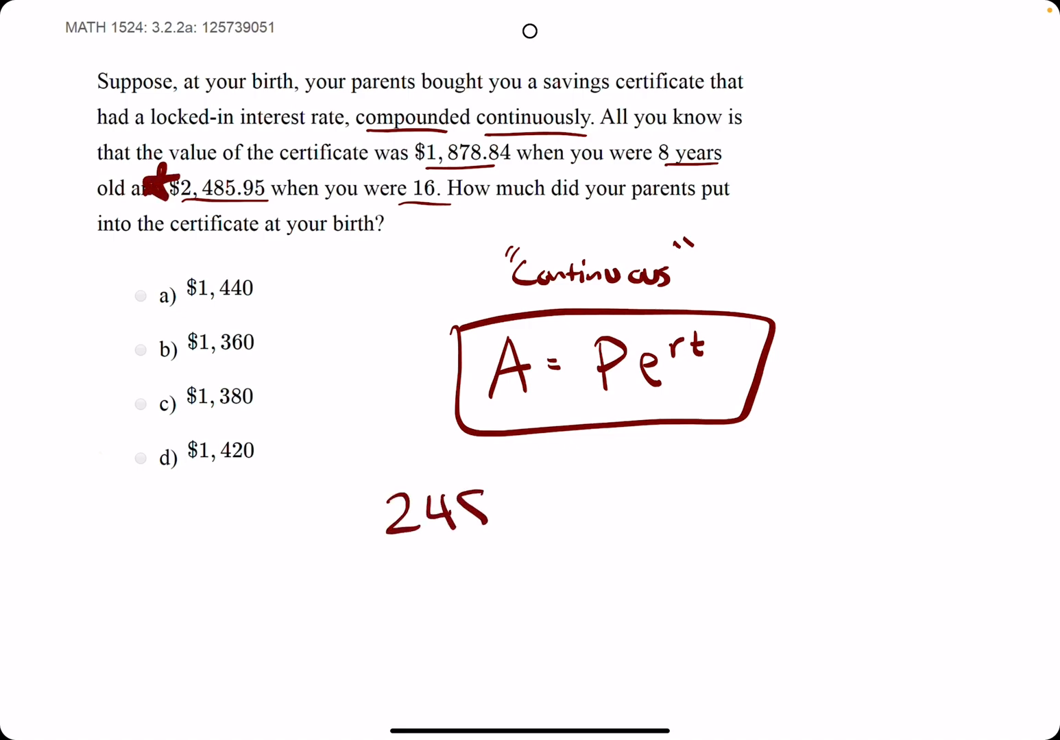
{"action": "type", "text": "85.95 ="}
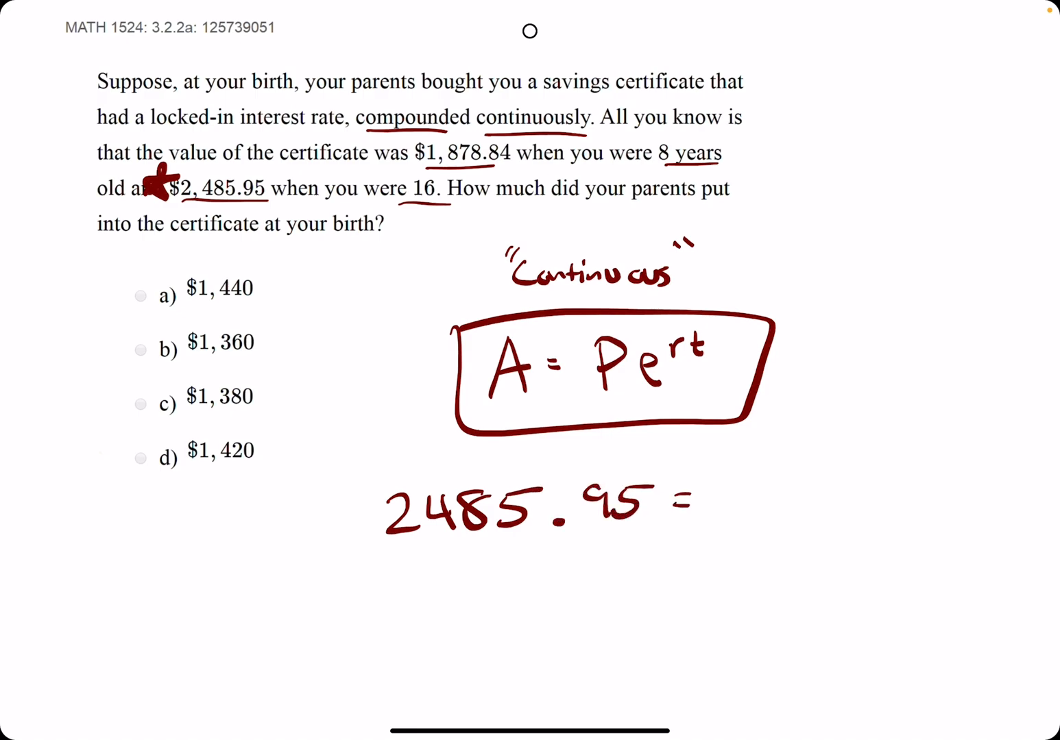
{"action": "type", "text": "P"}
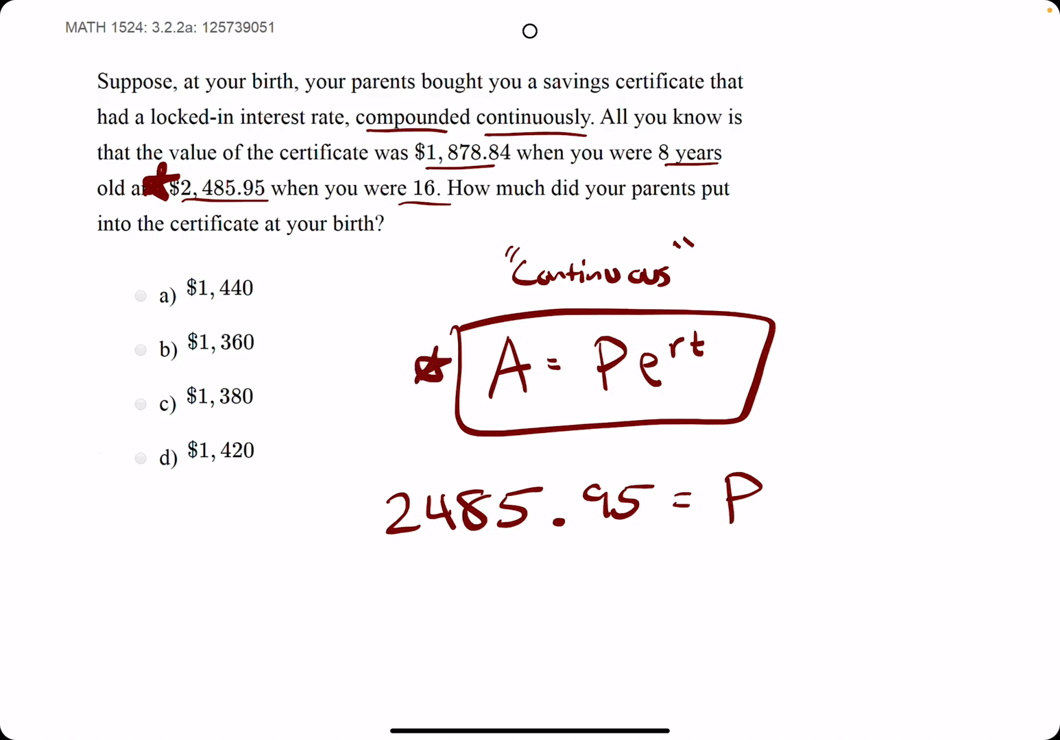
{"action": "type", "text": "er(16"}
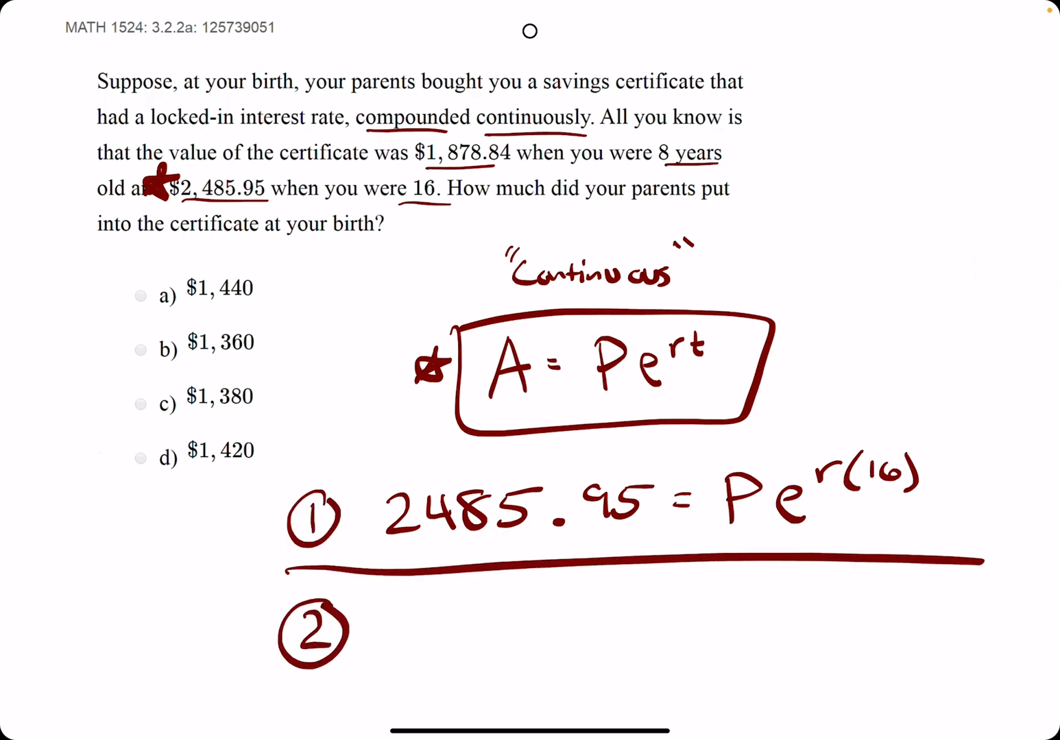
Step: Write 1878.84 = Pe^r(8), cancel both P's, and reduce the quotient to e^8r
{"action": "type", "text": "1878.84 = Pe^r(8"}
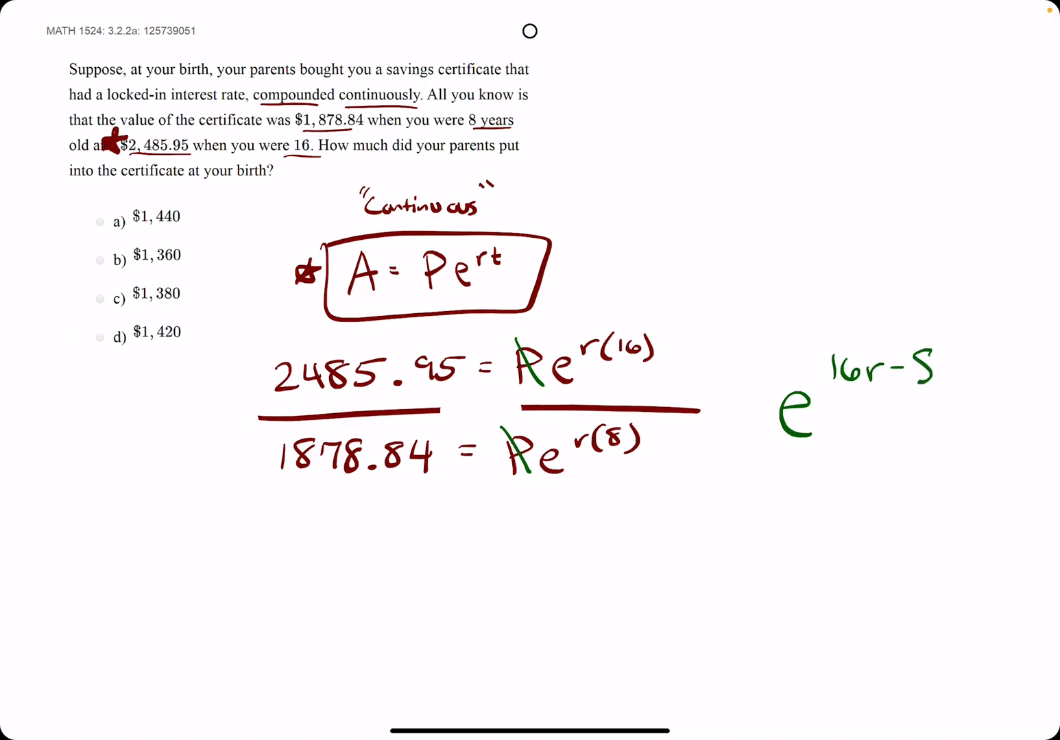
{"action": "type", "text": "8r"}
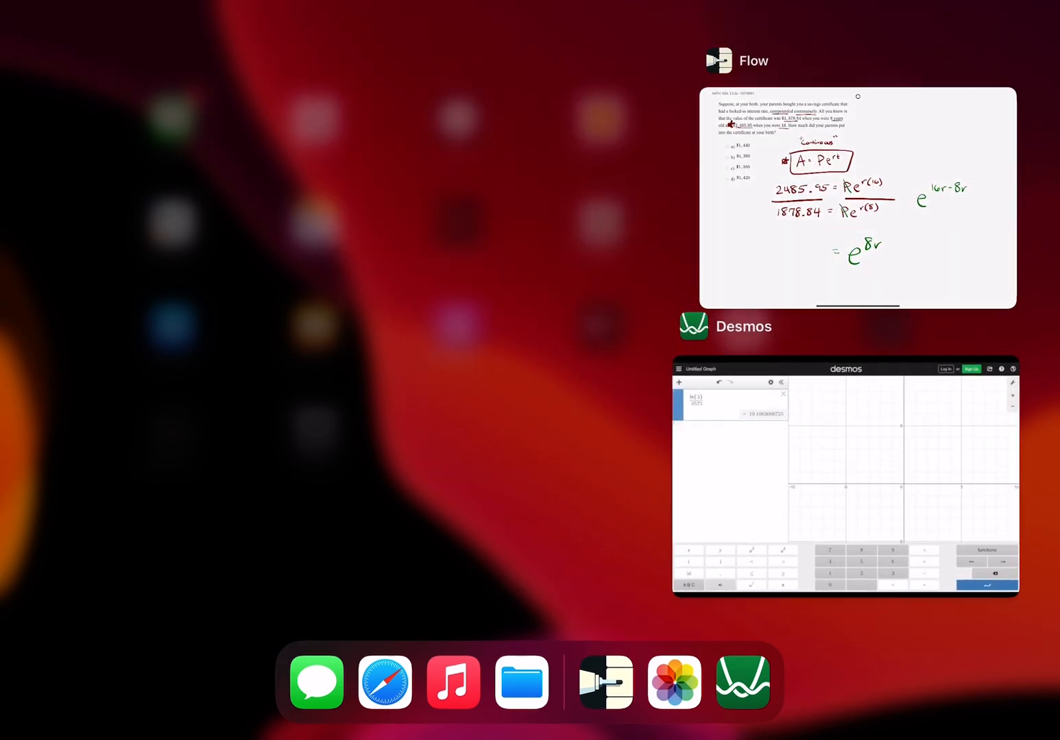
Step: Compute 2485.95 ÷ 1878.84 = 1.323 in Desmos and note ln(1.323)/8 = r in Flow
{"action": "left_click", "coordinate": [845, 475]}
{"action": "type", "text": "2485."}
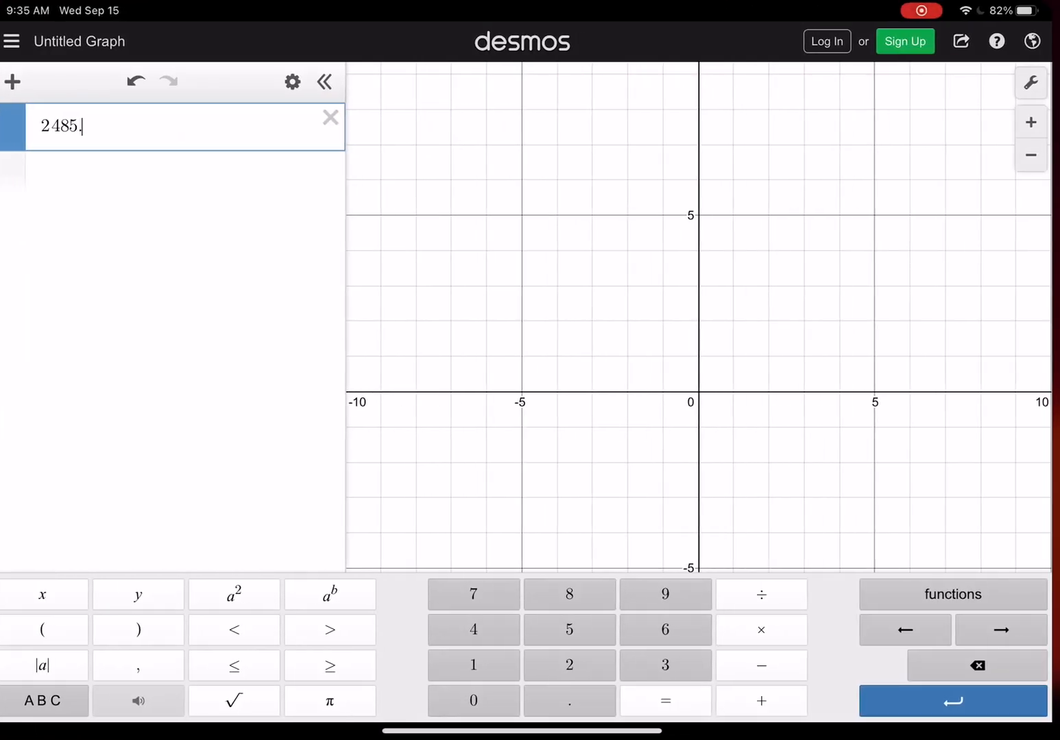
{"action": "type", "text": "95/1878.84"}
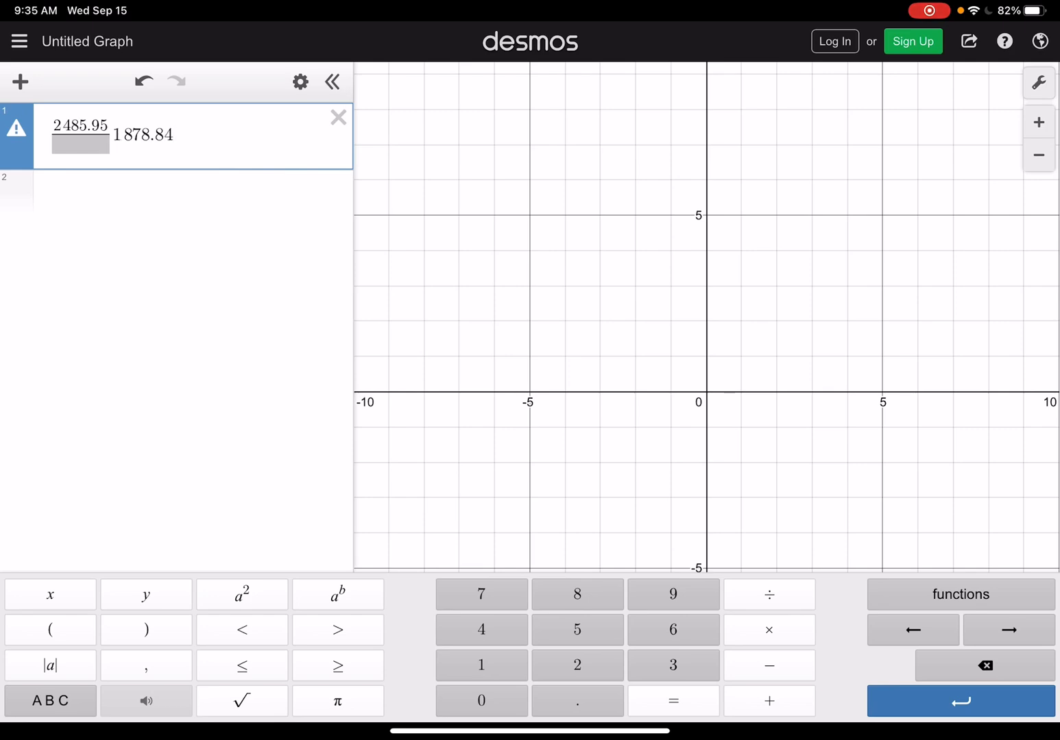
{"action": "left_click", "coordinate": [986, 666]}
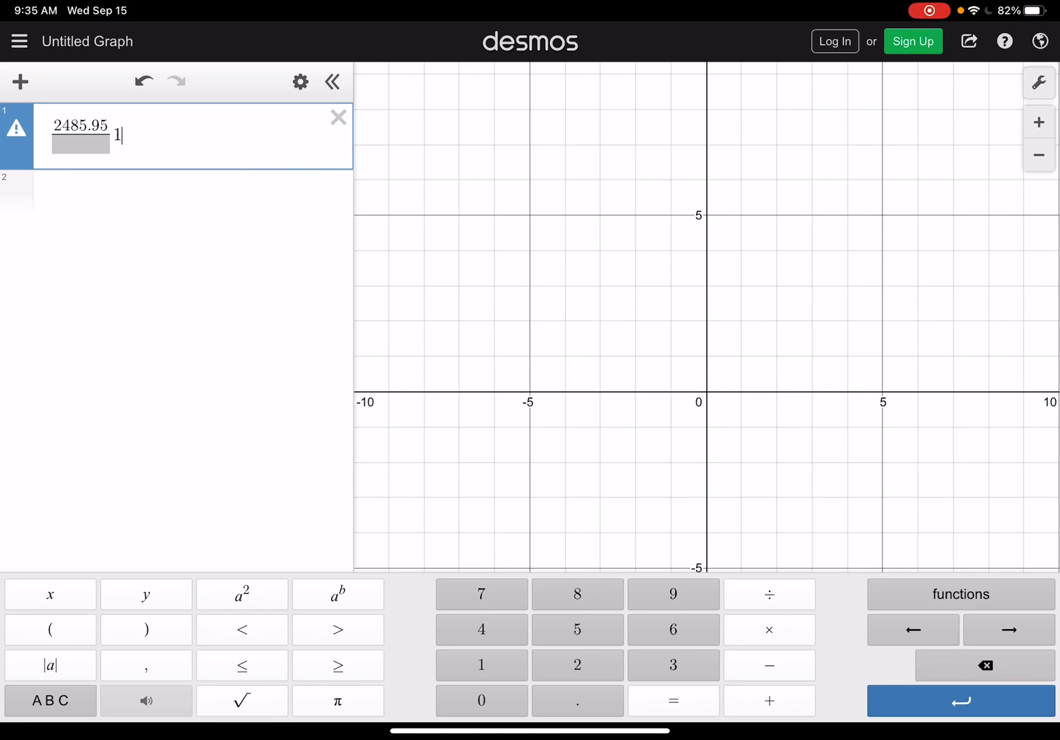
{"action": "type", "text": "8"}
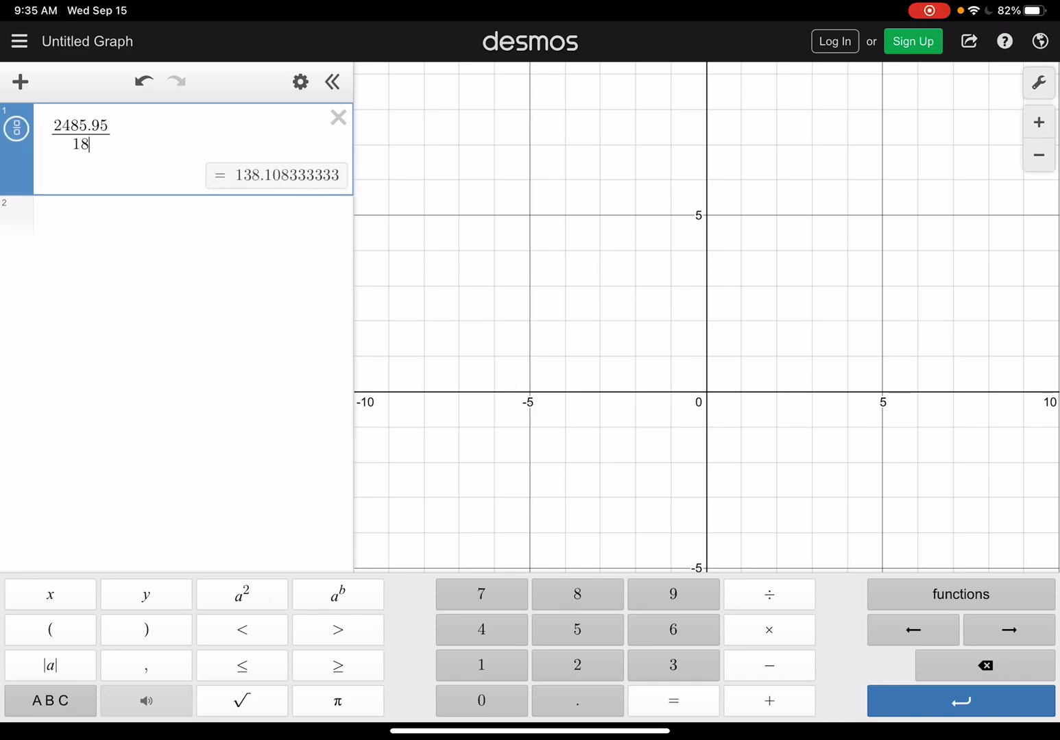
{"action": "type", "text": "78.84"}
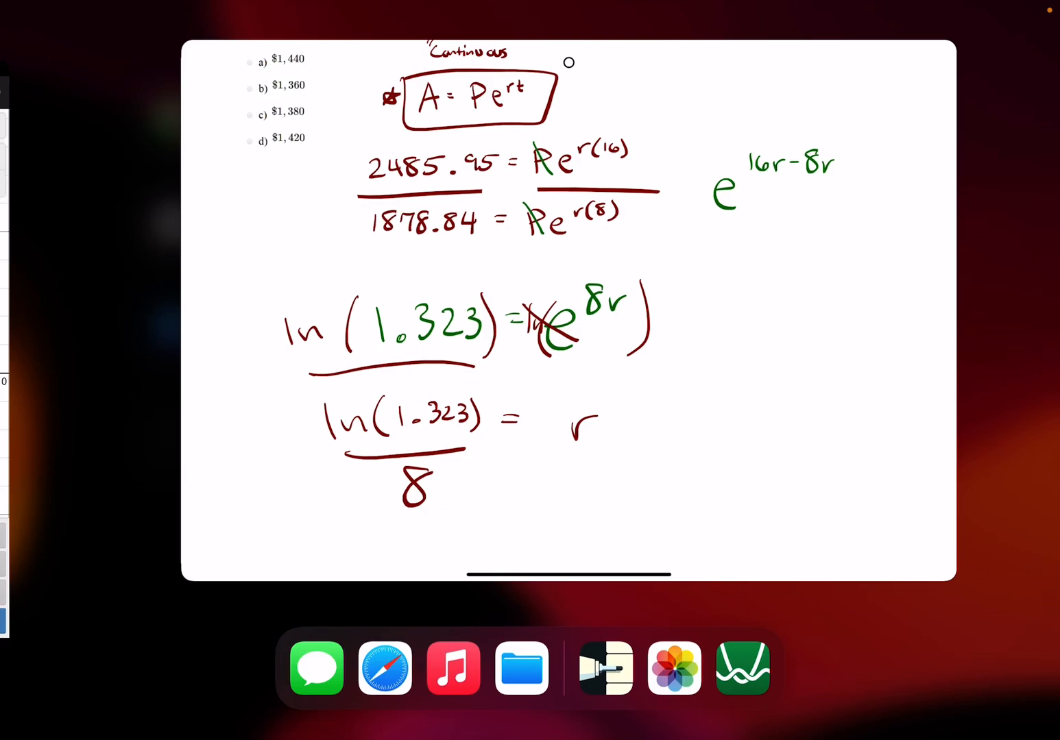
{"action": "left_click", "coordinate": [740, 668]}
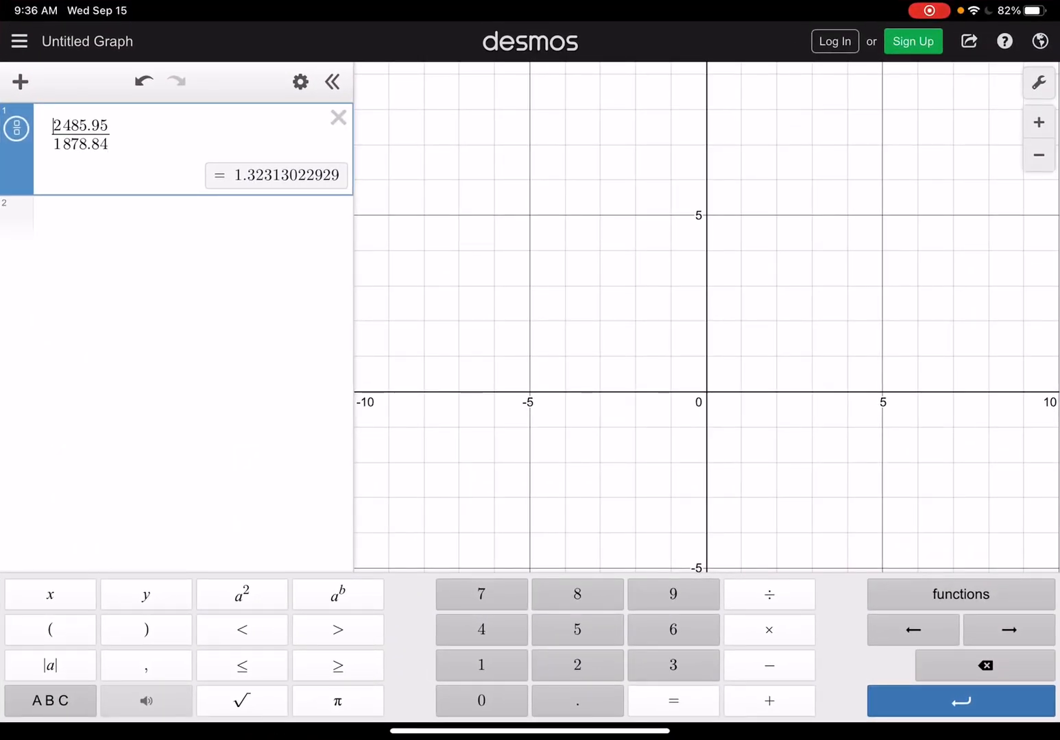
Step: Place the cursor before the 2485.95/1878.84 quotient and open Desmos's math functions list
{"action": "left_click", "coordinate": [960, 594]}
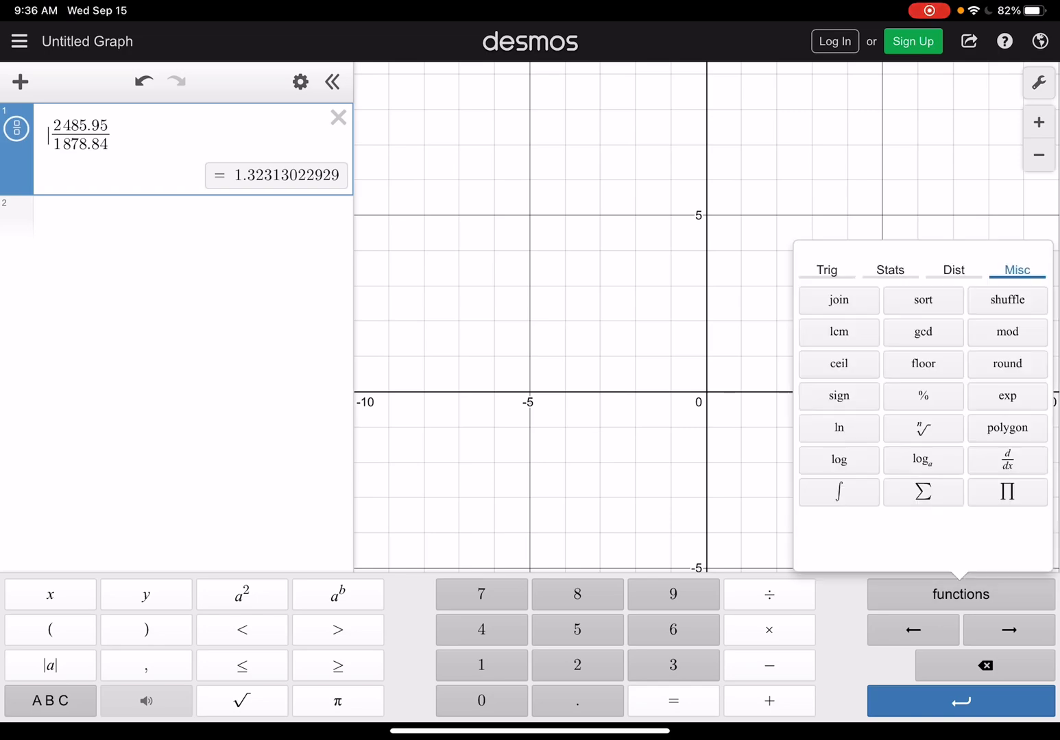
{"action": "left_click", "coordinate": [838, 427]}
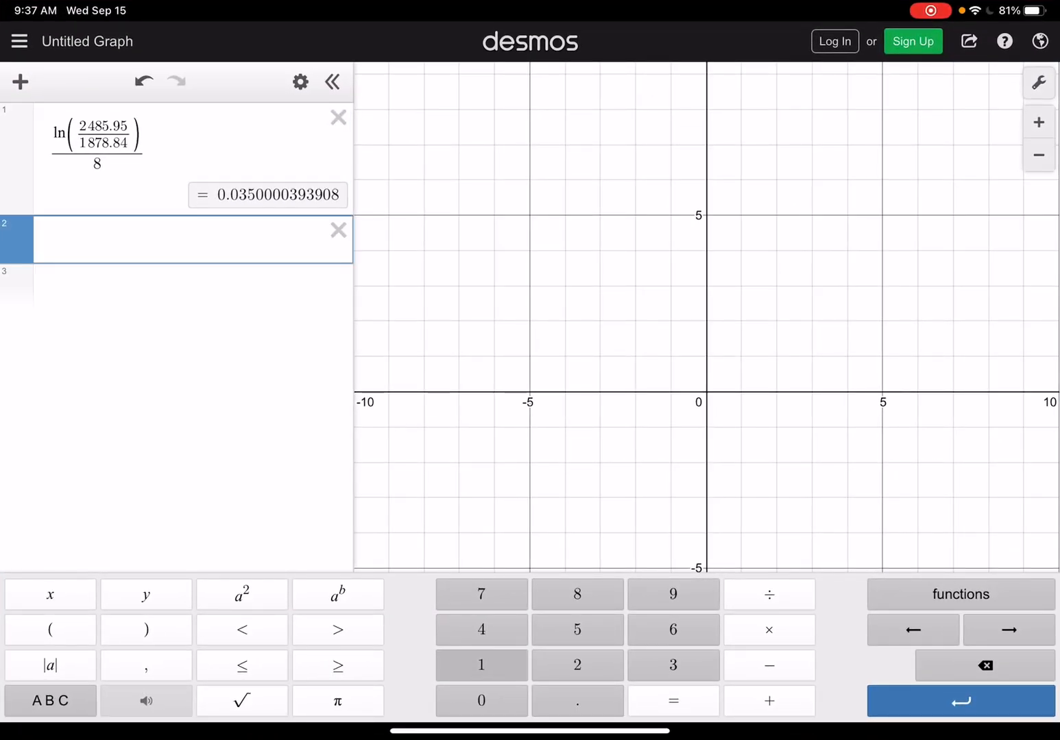
Step: Evaluate 1878.84 ÷ e^0.035 = 1814.22 in Desmos, then check answer d) $1,420 in Flow
{"action": "type", "text": "1878"}
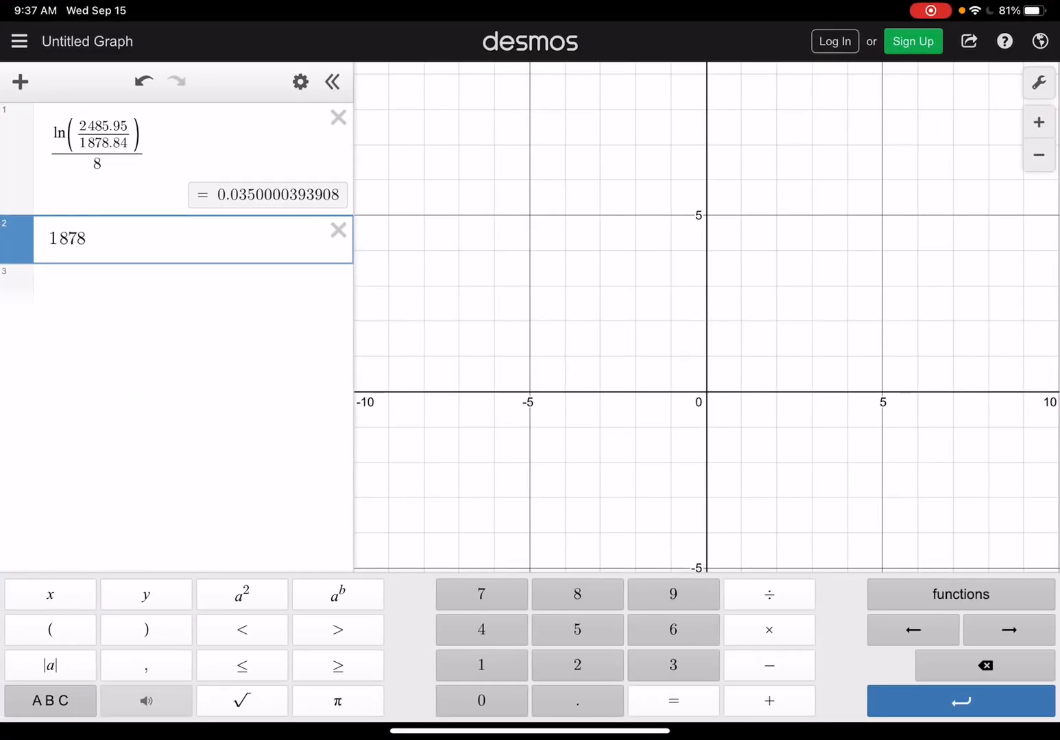
{"action": "type", "text": ".84"}
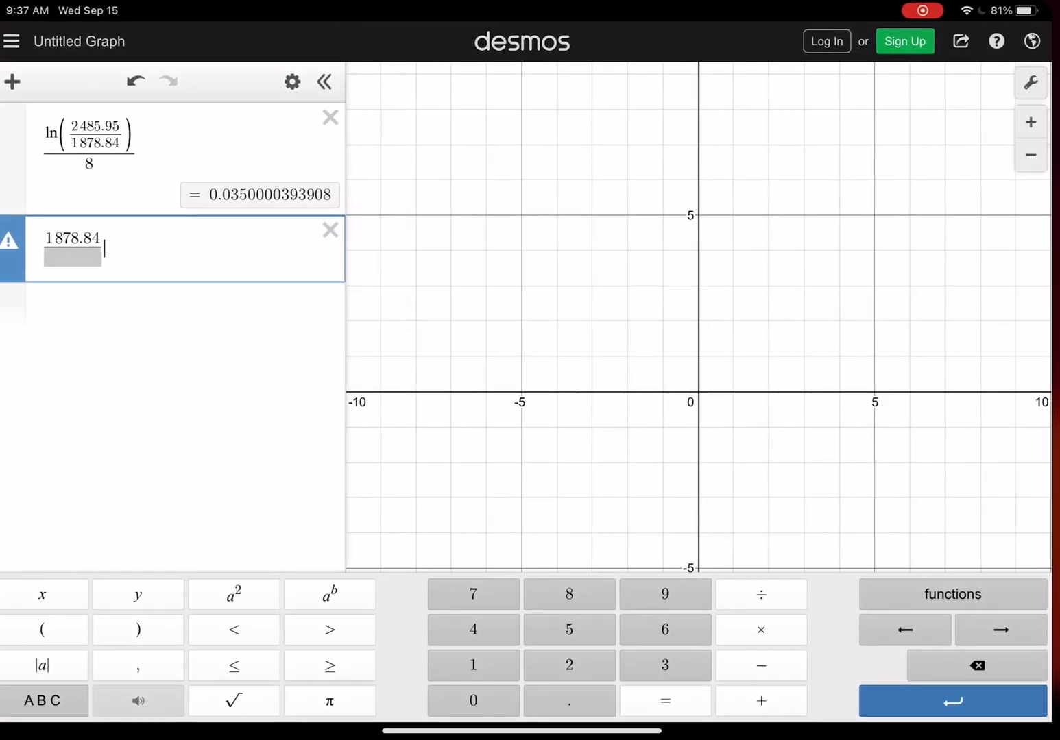
{"action": "left_click", "coordinate": [42, 700]}
{"action": "type", "text": "e"}
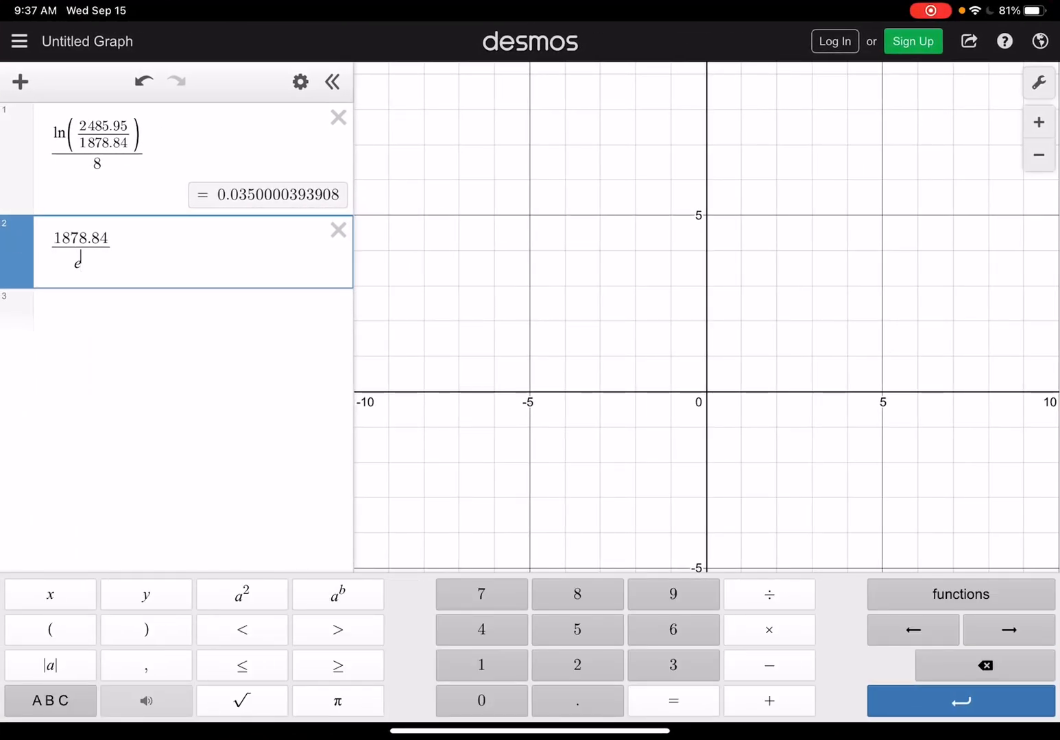
{"action": "type", "text": ".035"}
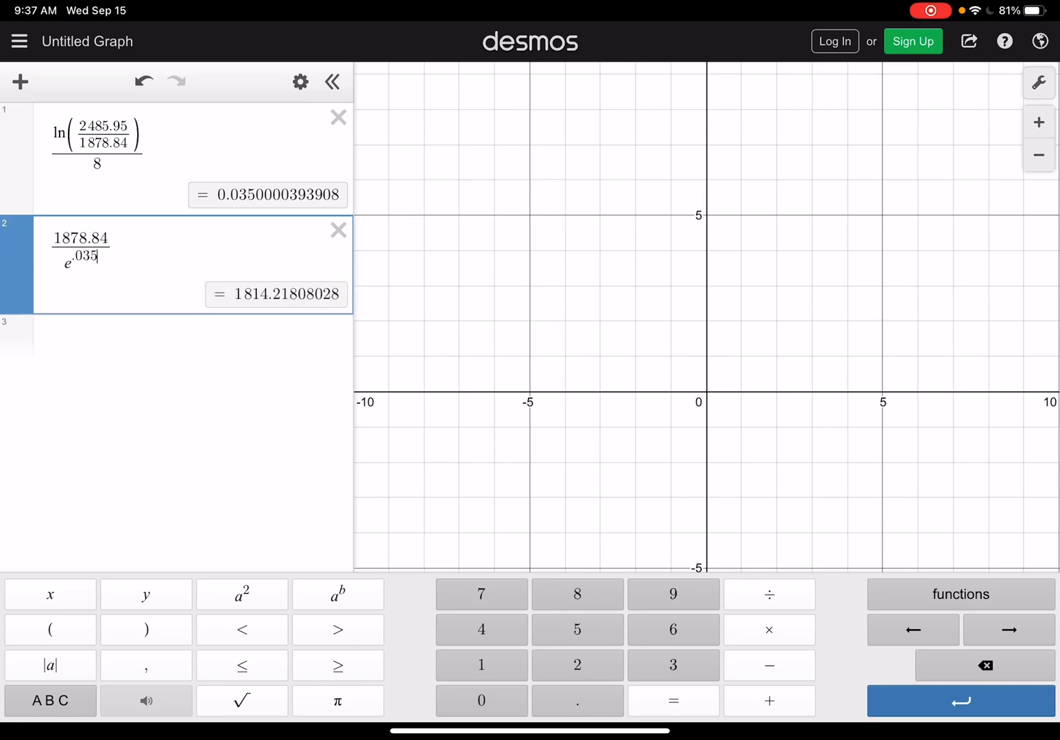
{"action": "left_click", "coordinate": [49, 629]}
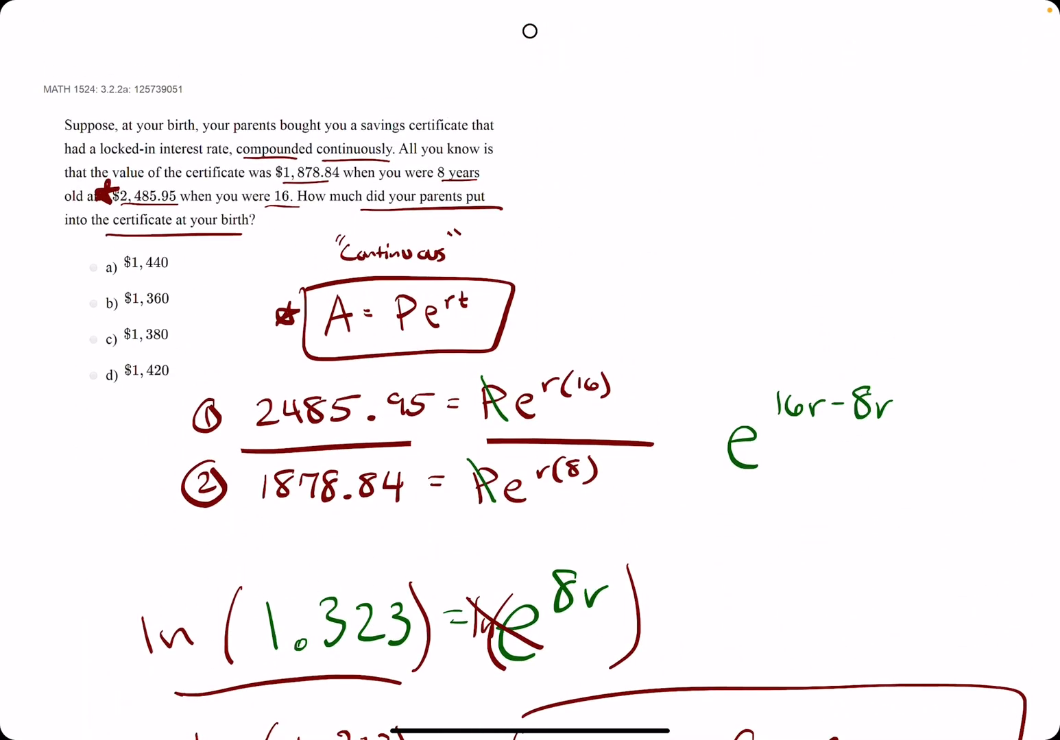
{"action": "left_click", "coordinate": [92, 376]}
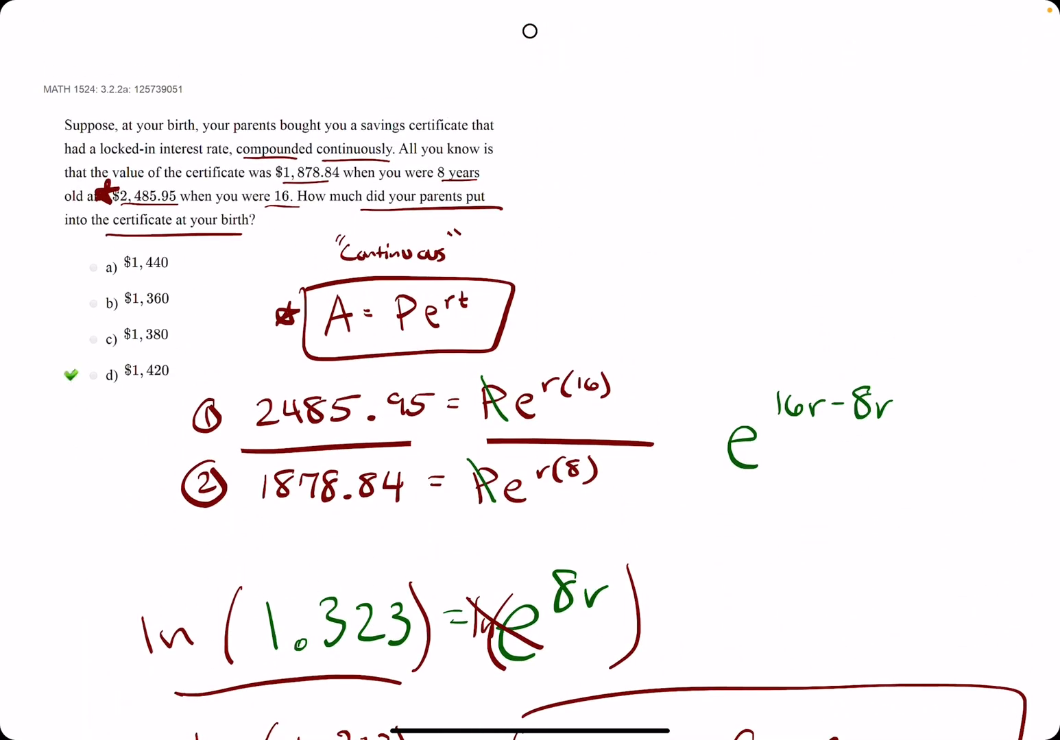